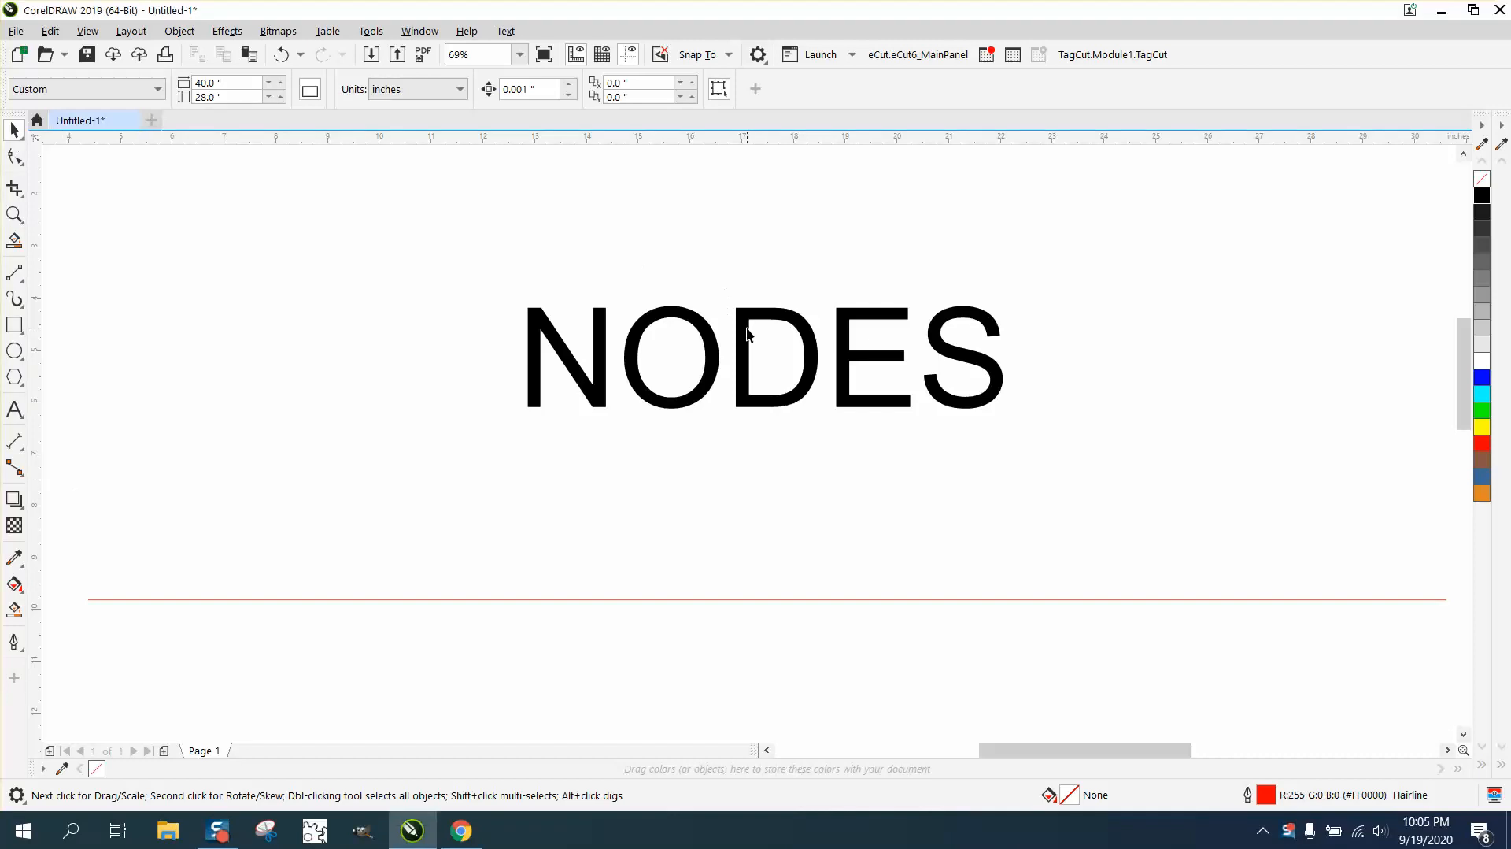
Step: Select the NODES text and node-edit the straight line beneath it
click(742, 361)
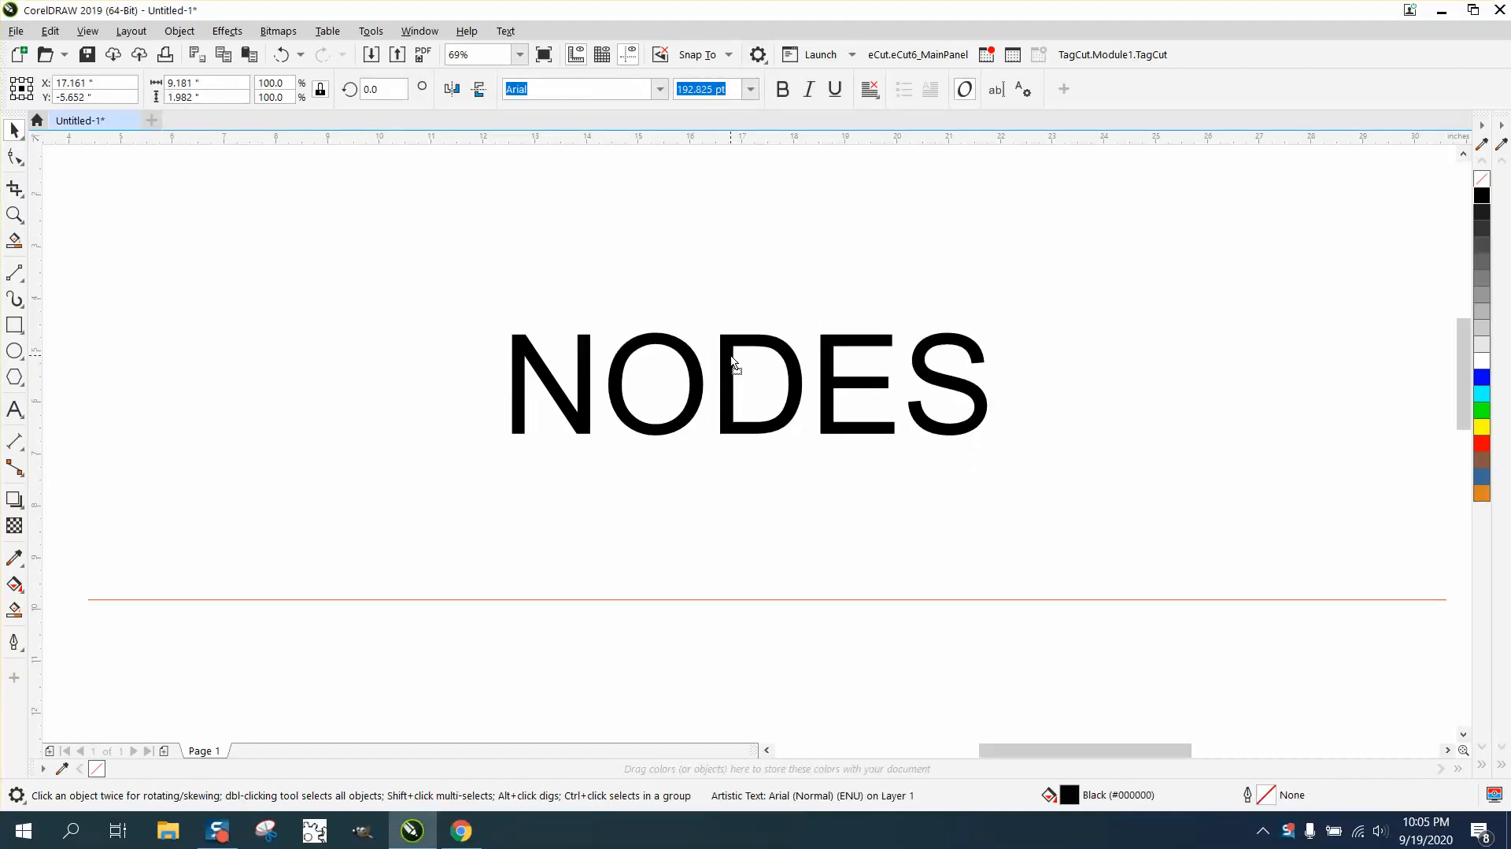
click(748, 381)
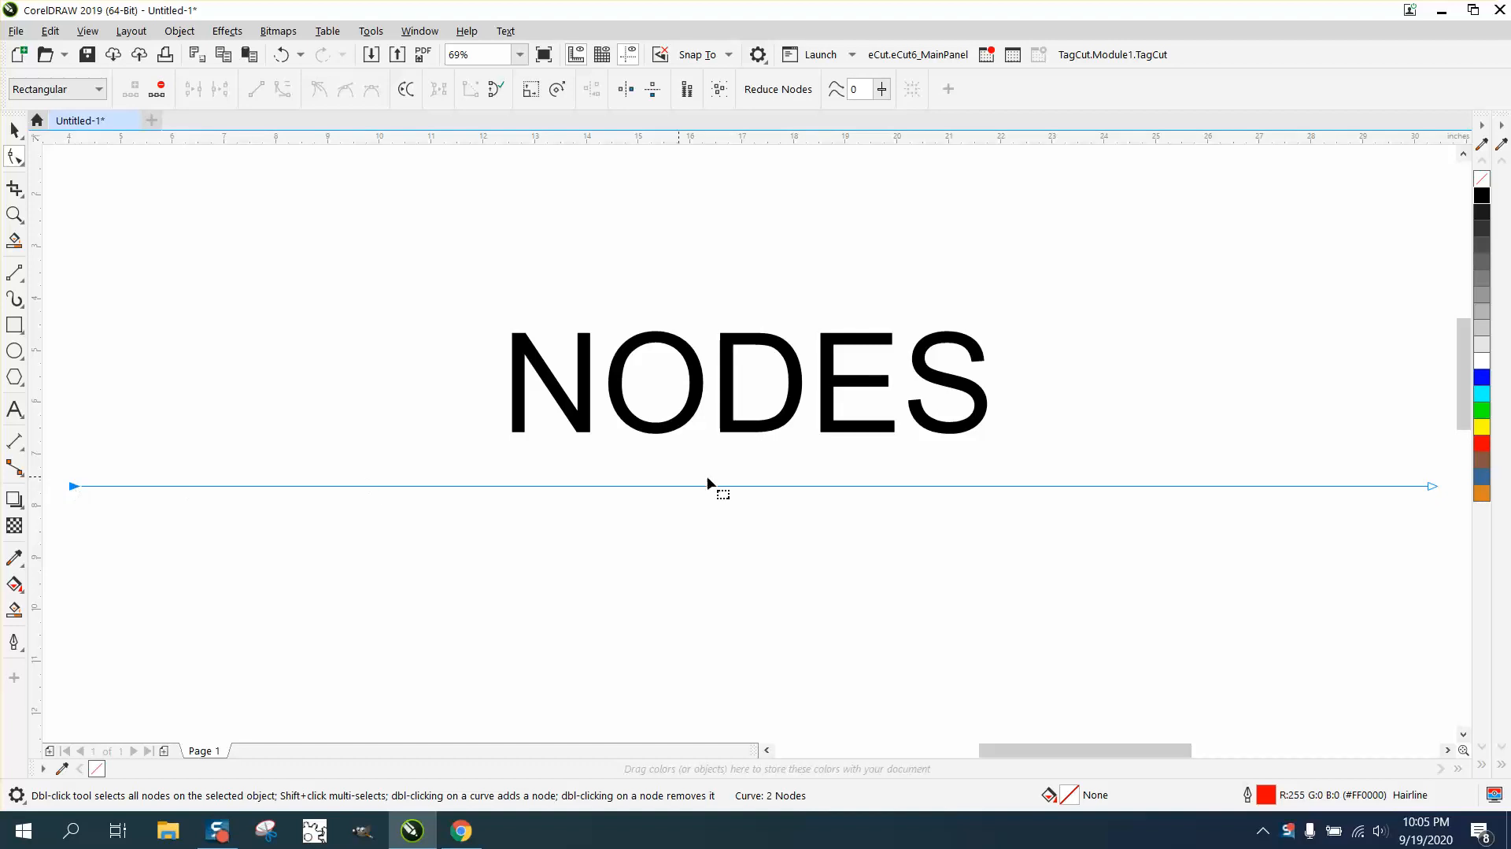
mouse_move(1347, 498)
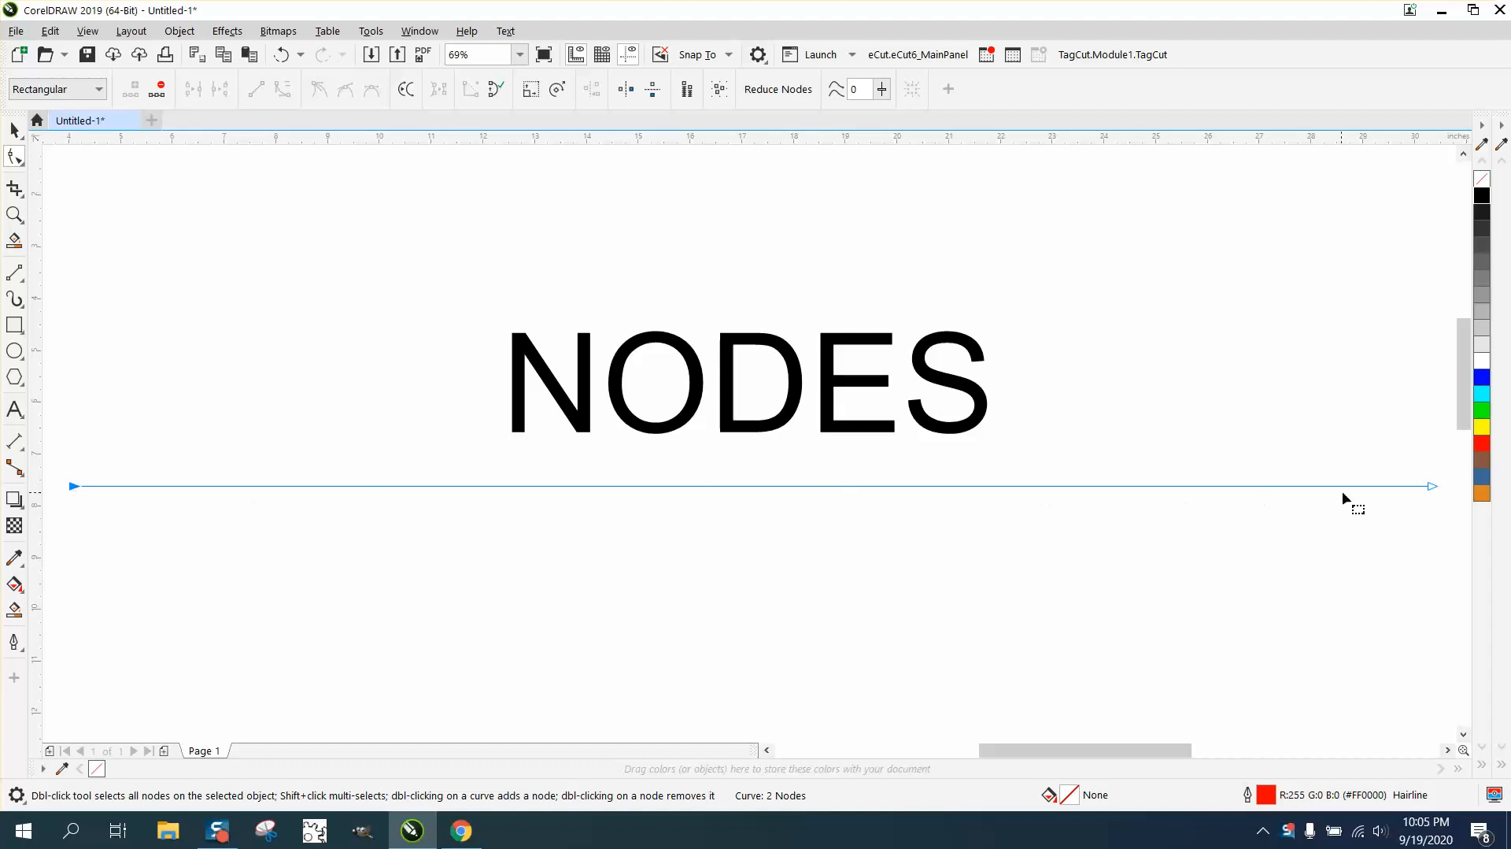
mouse_move(138, 494)
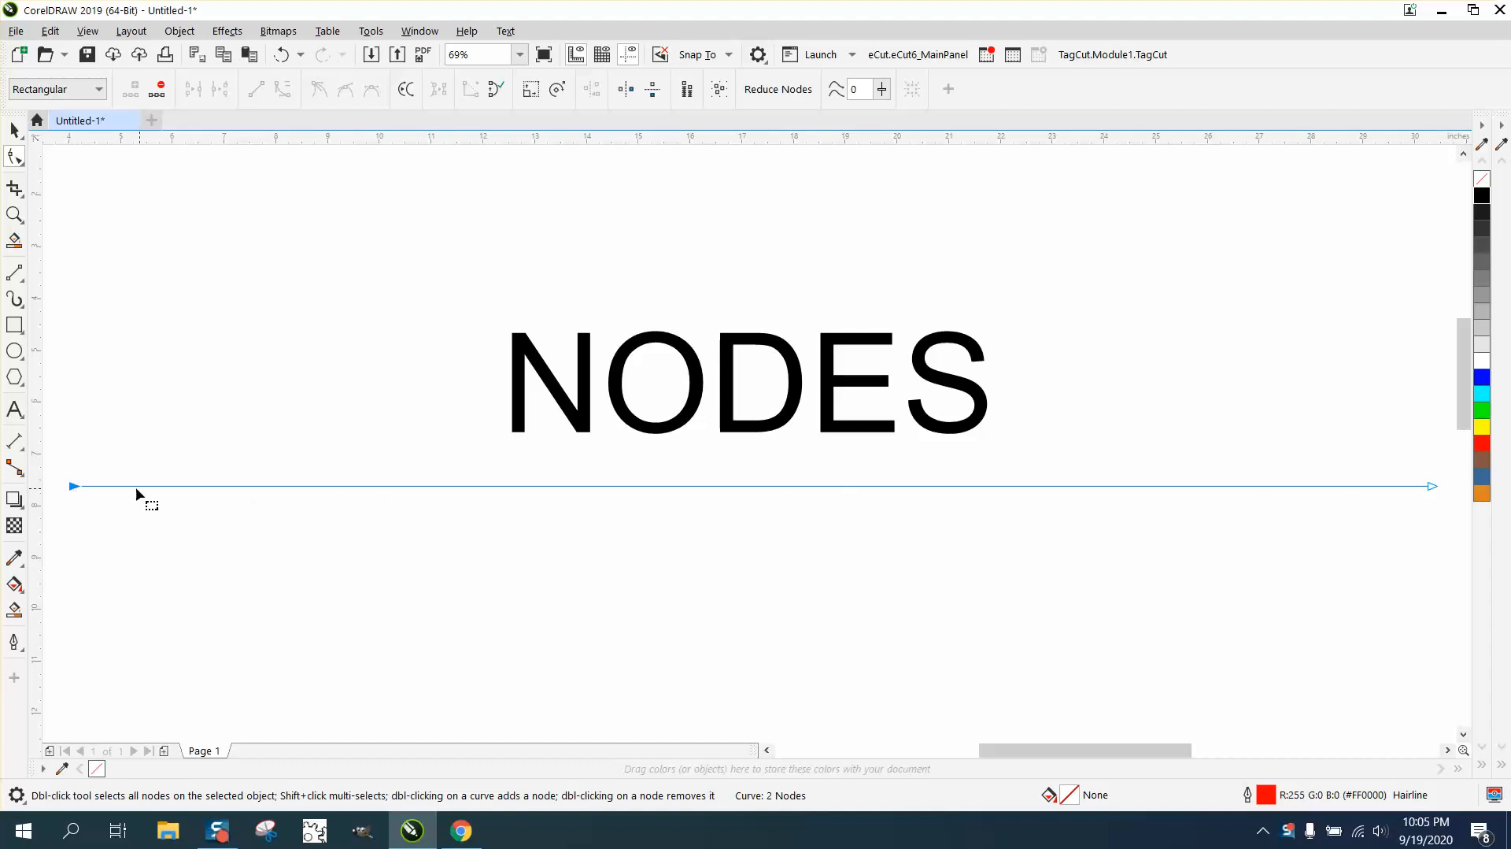
mouse_move(77, 456)
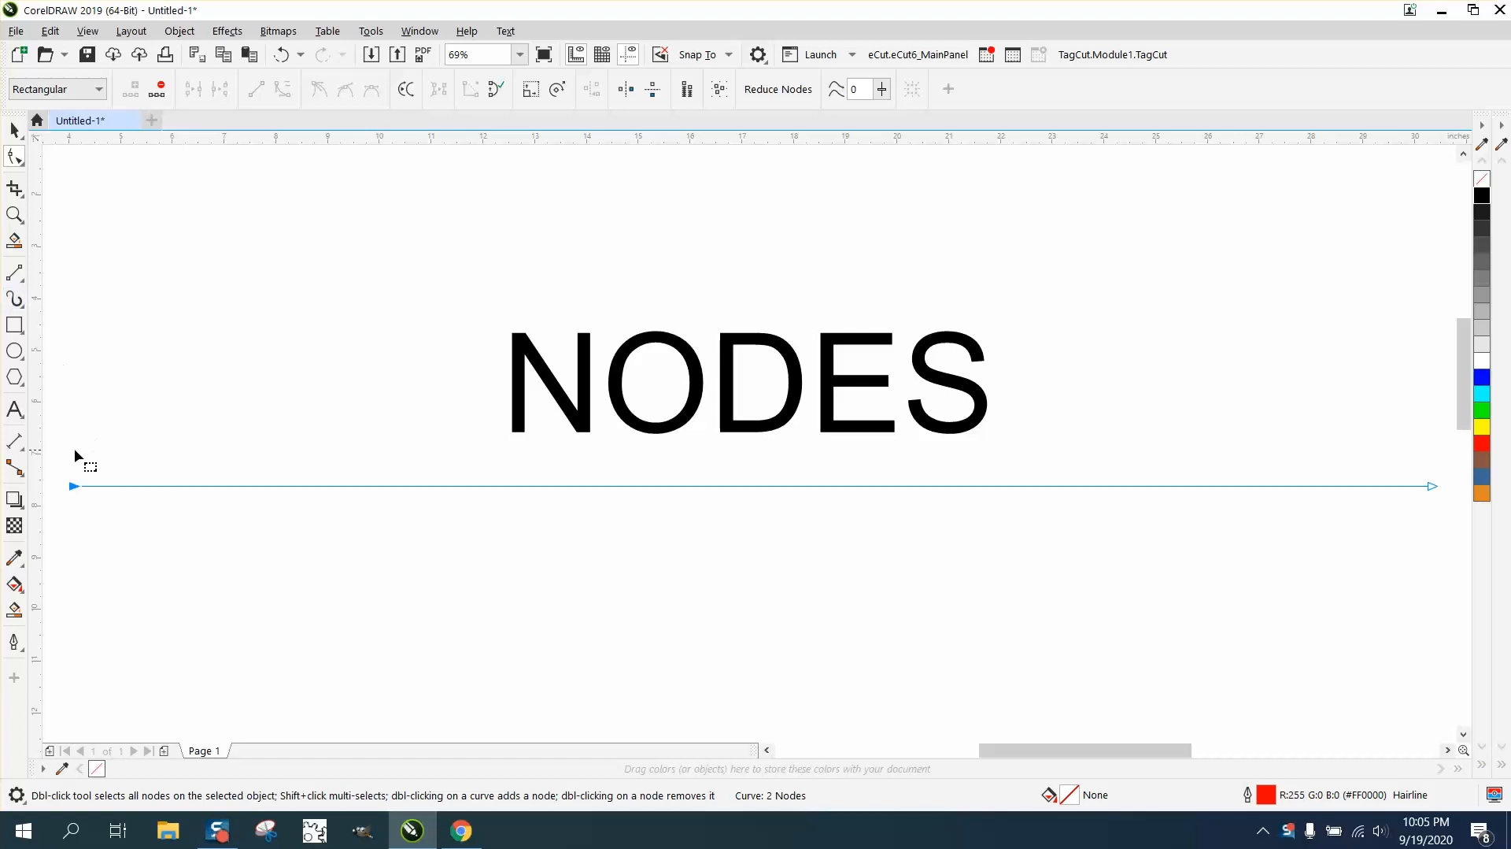
mouse_move(67, 434)
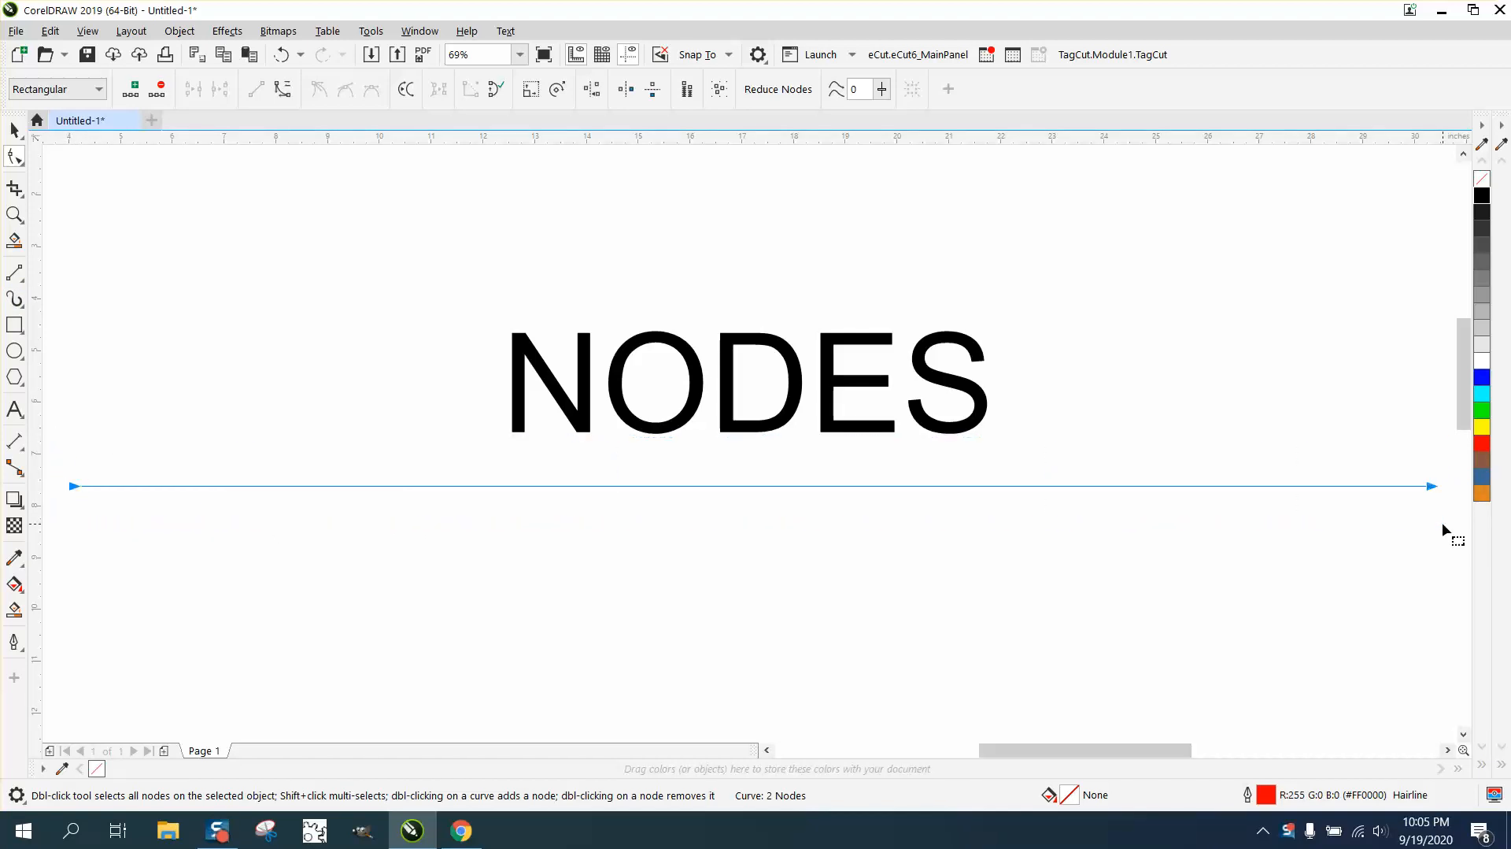
Step: Convert the line to a curve, add a middle node, and bend it into a wave
right_click(1362, 495)
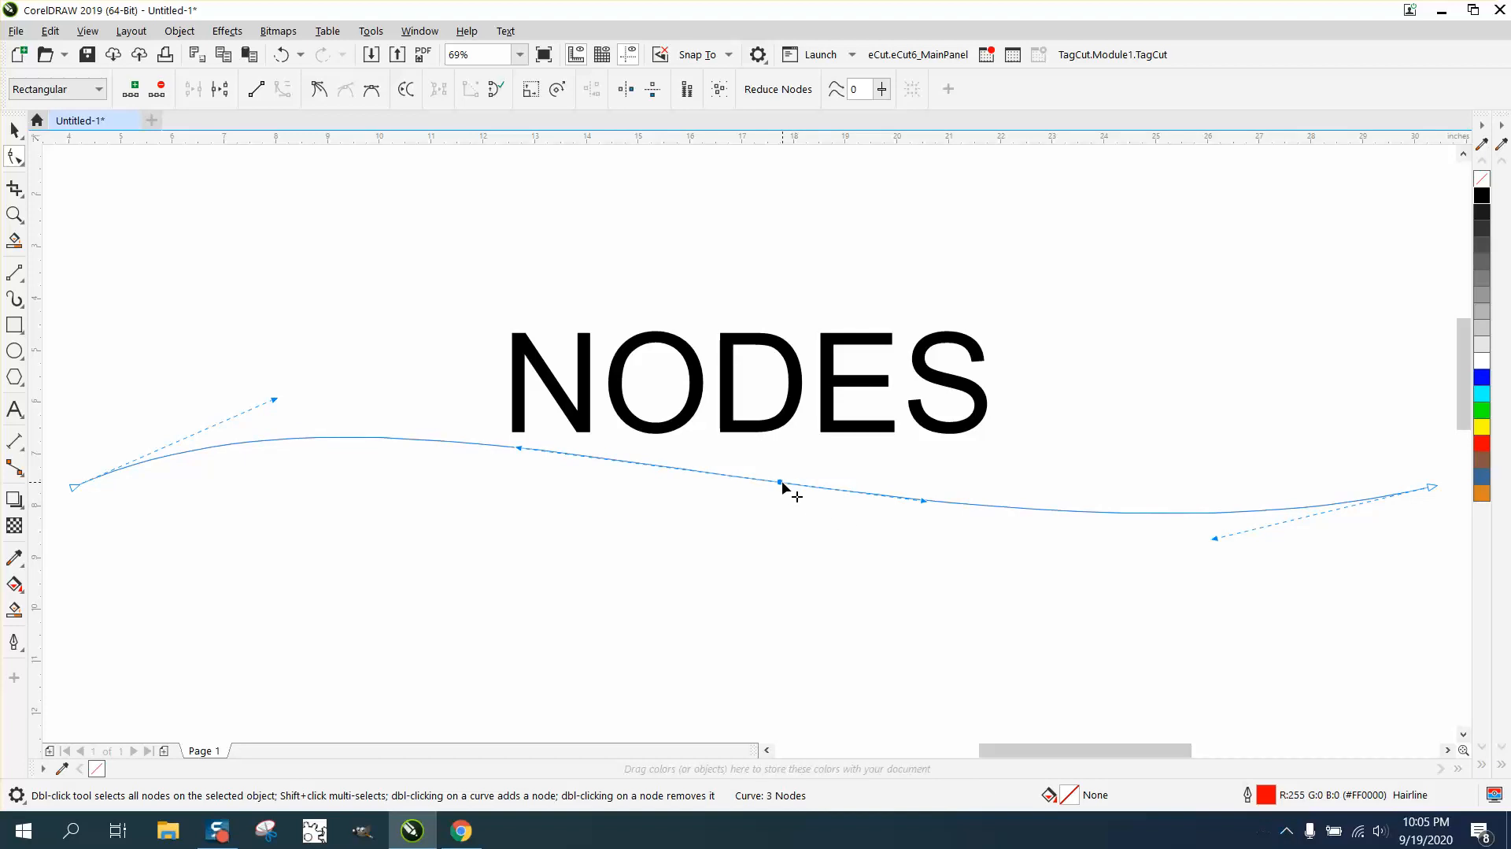
right_click(781, 481)
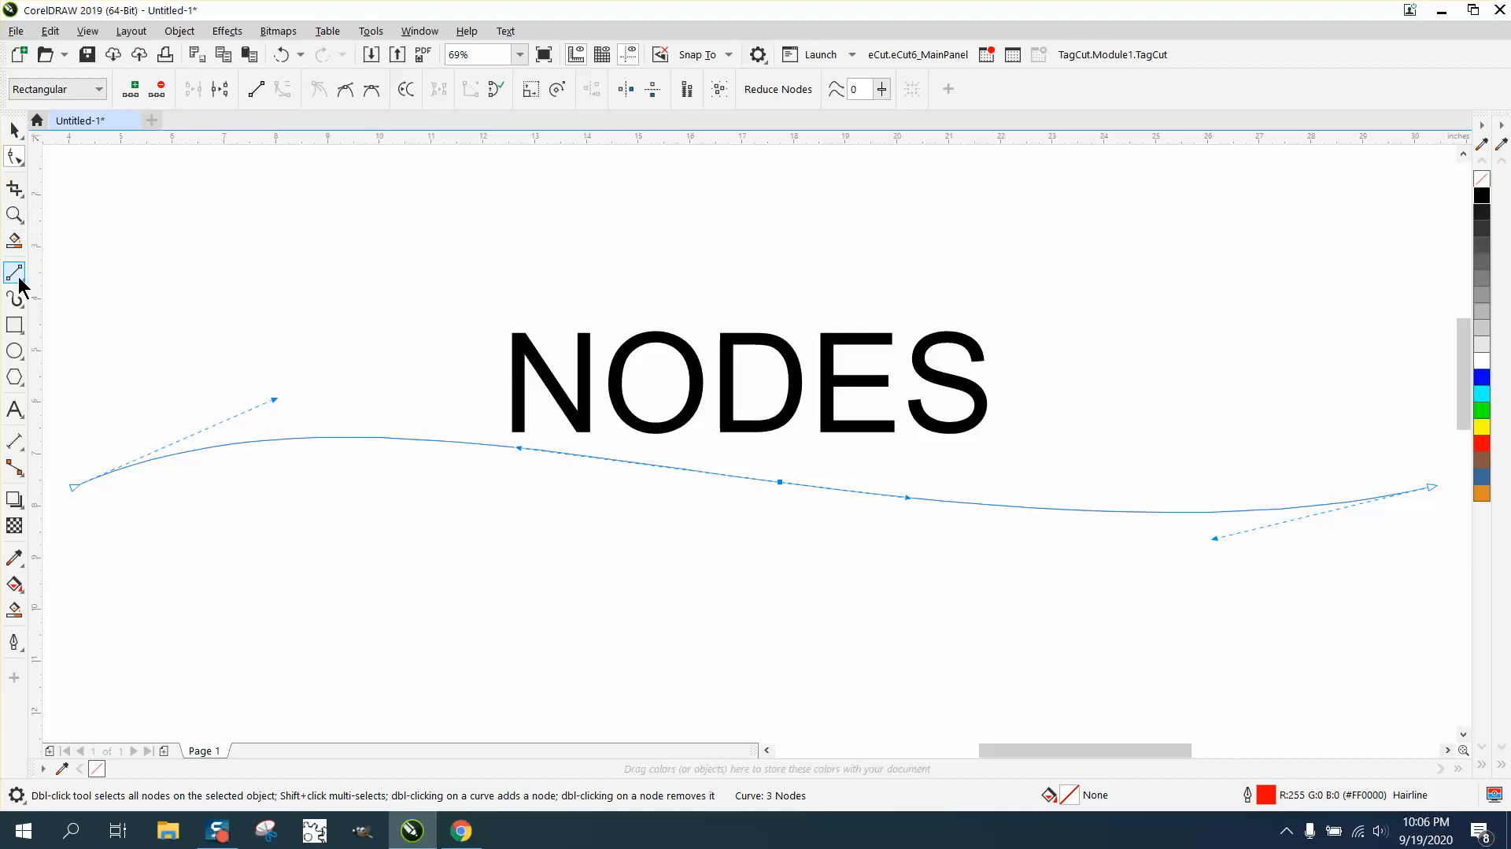
Step: Draw a 2-Point Line below the wave and convert it to a curve
click(16, 274)
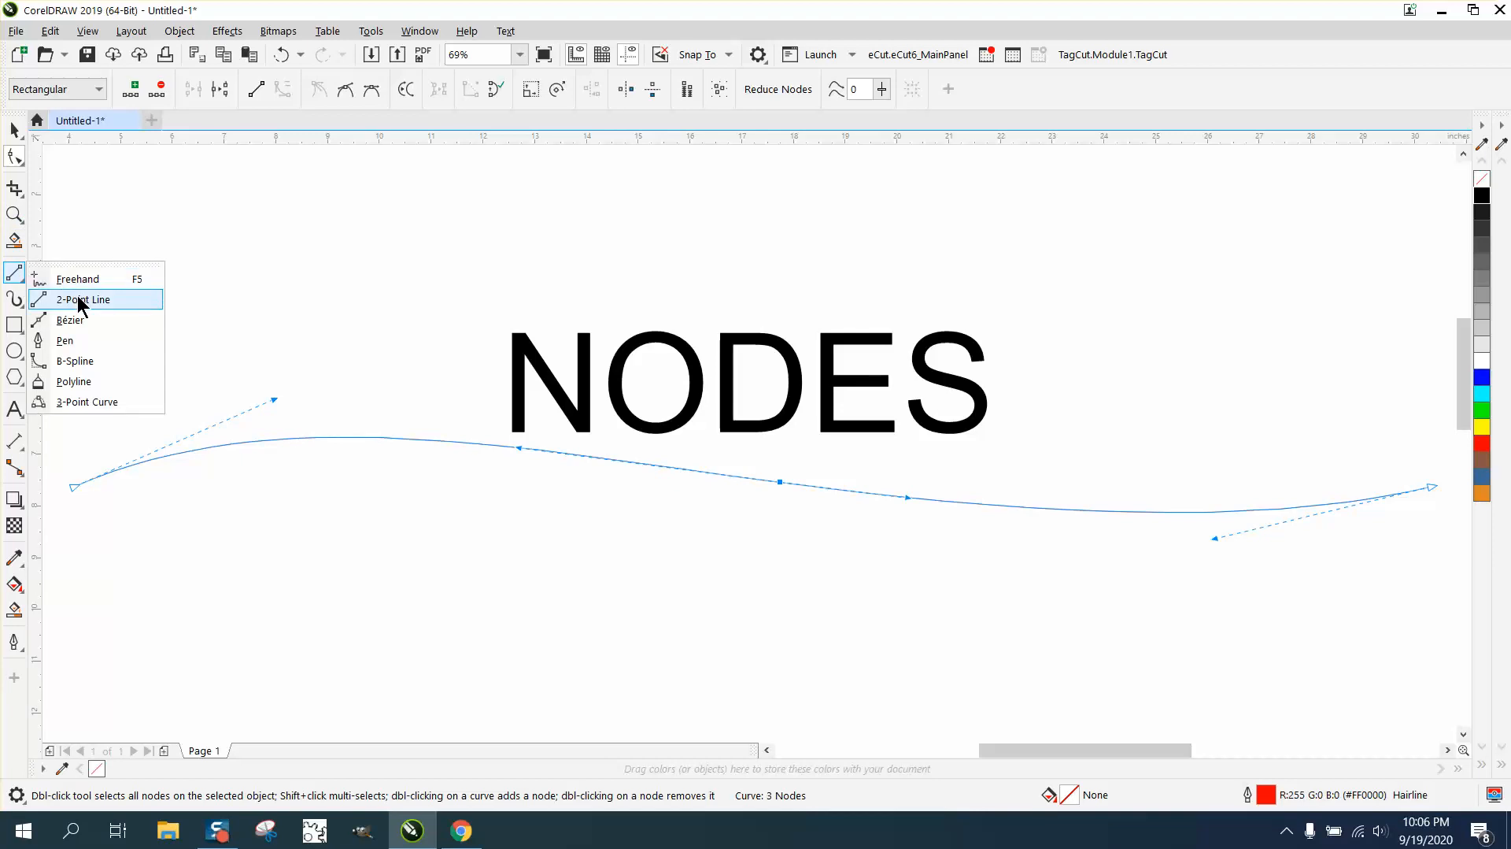
click(78, 279)
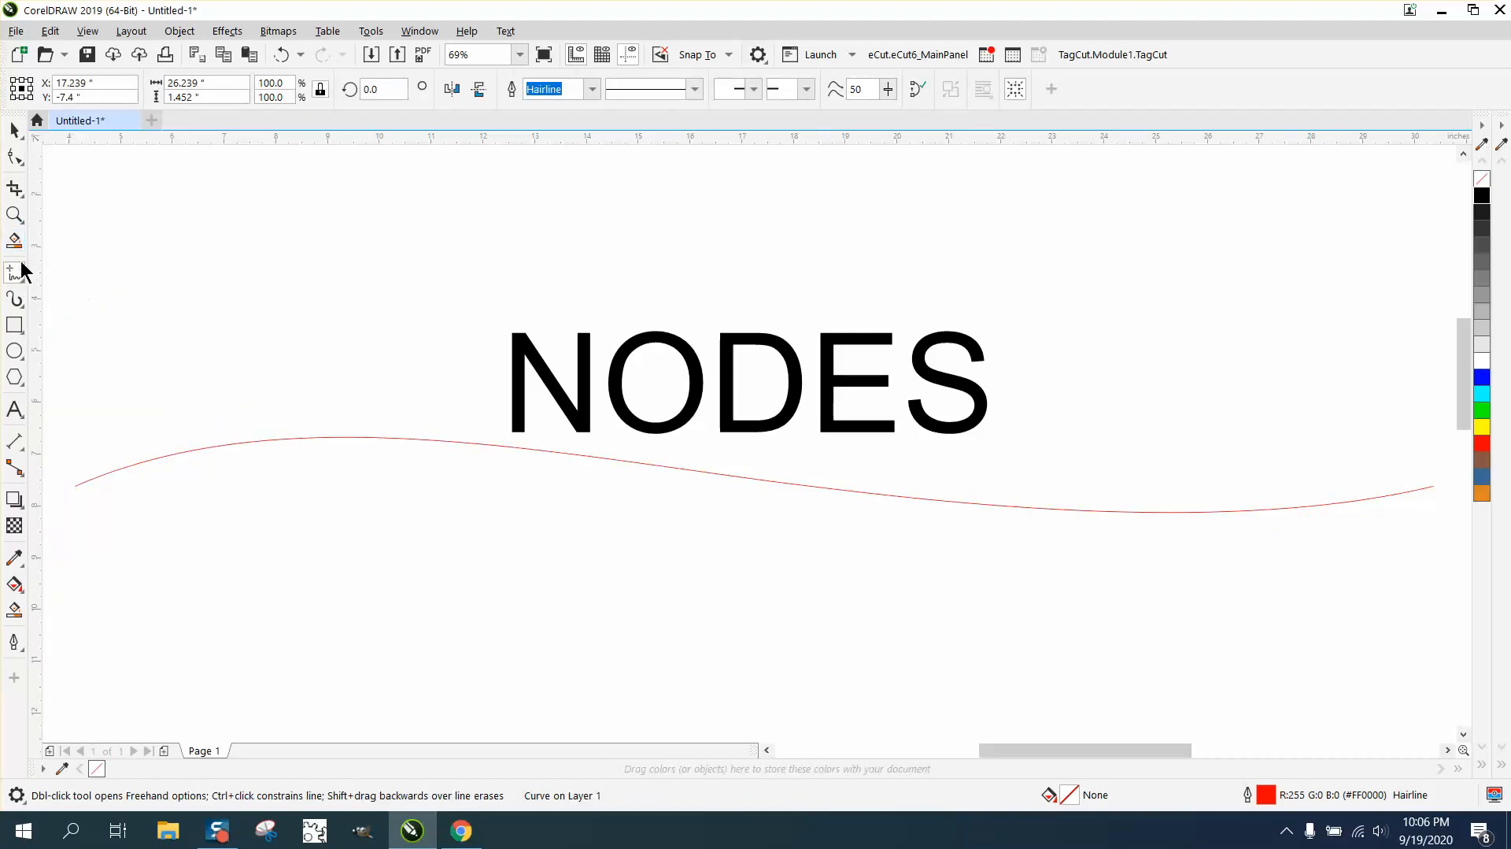
click(14, 273)
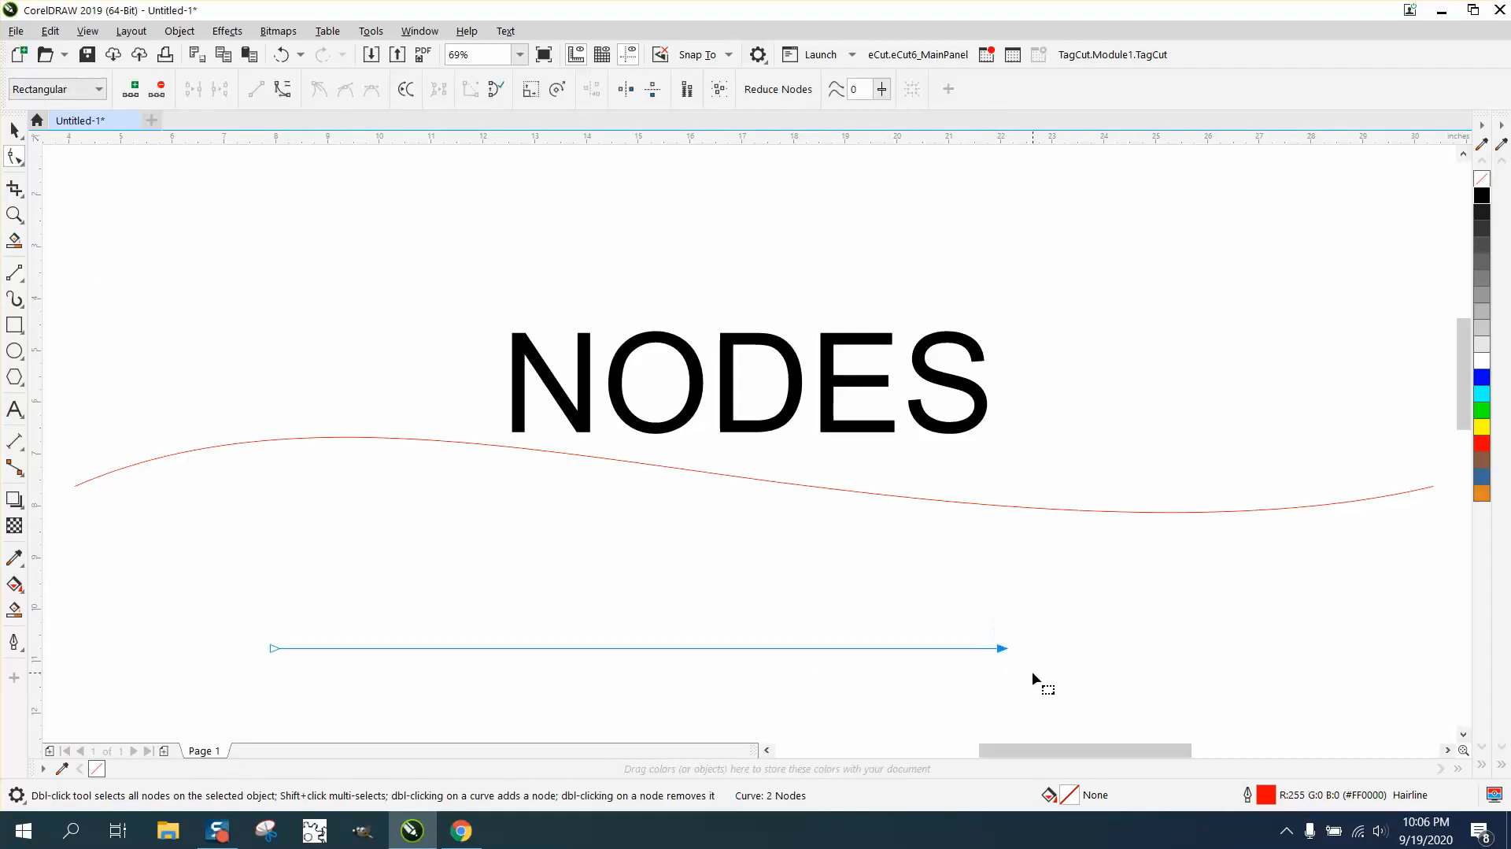
right_click(1044, 686)
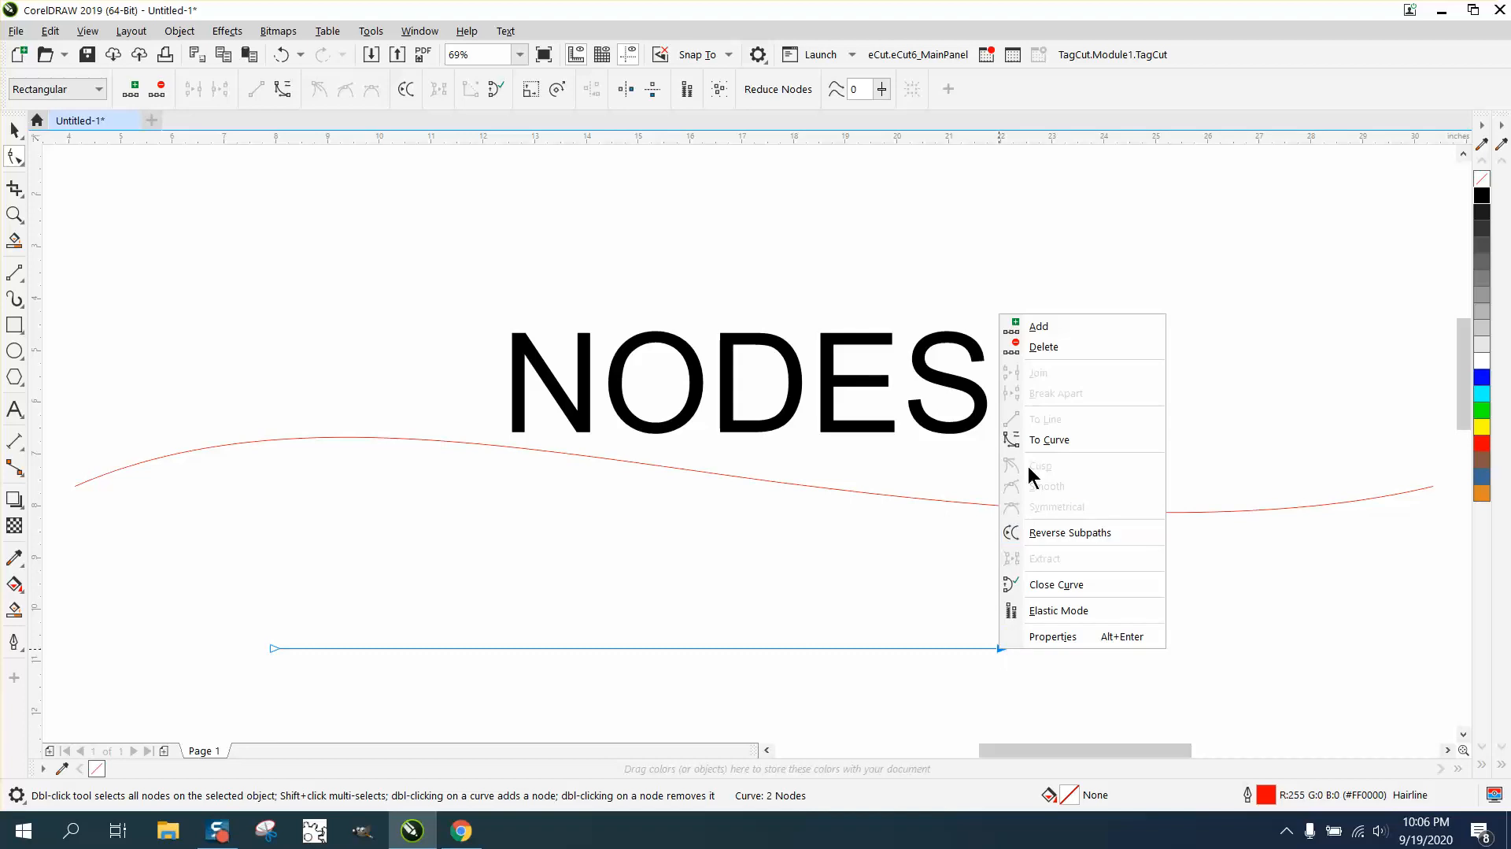
click(1048, 438)
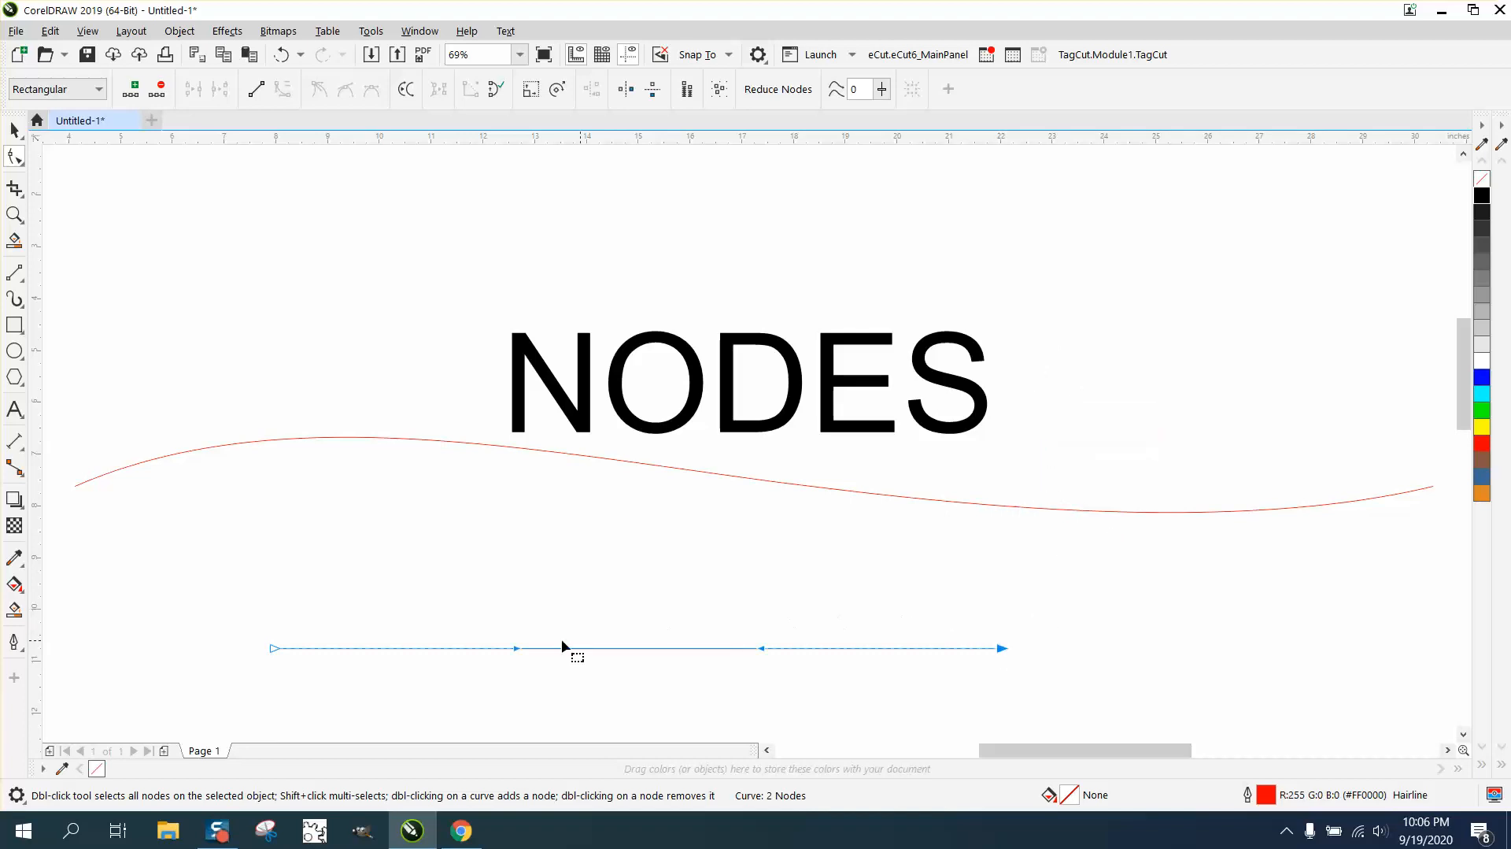